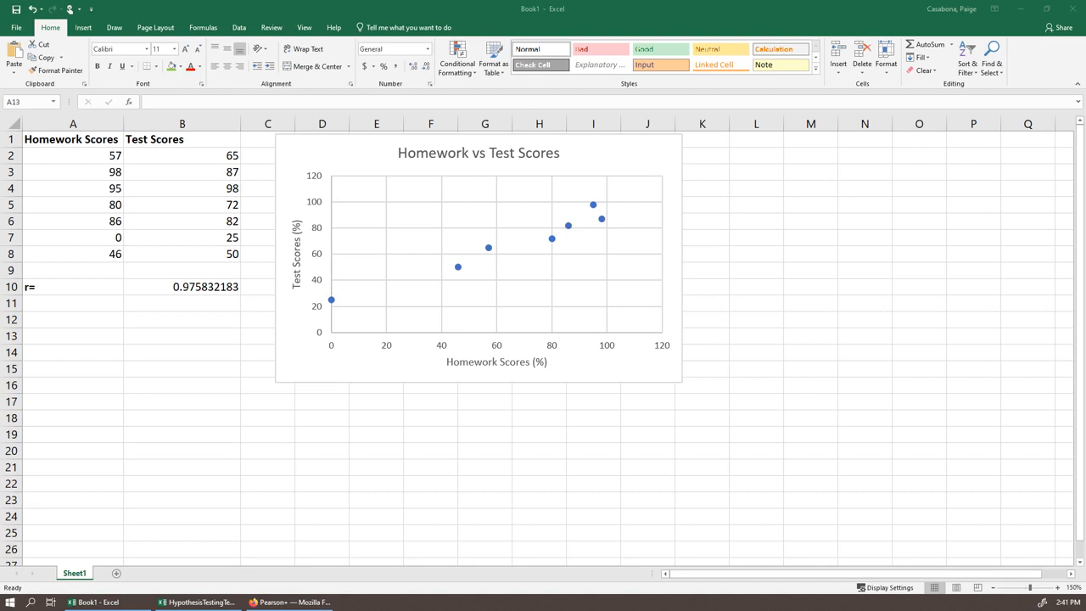
Step: Circle the r value 0.975832183 in red ink and add a red arrow pointing from it
left_click(237, 27)
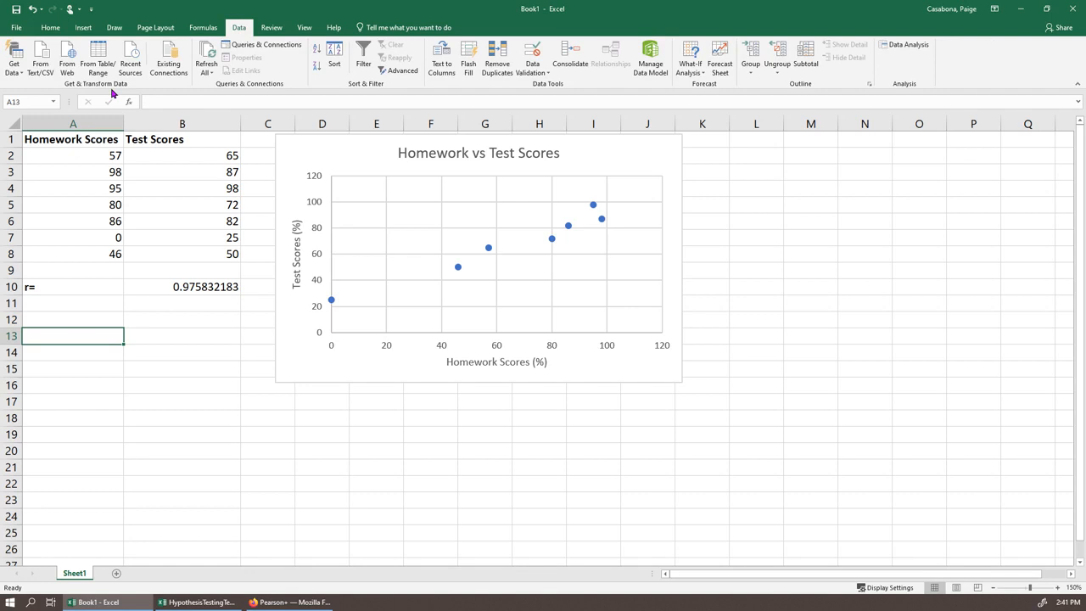
left_click(114, 27)
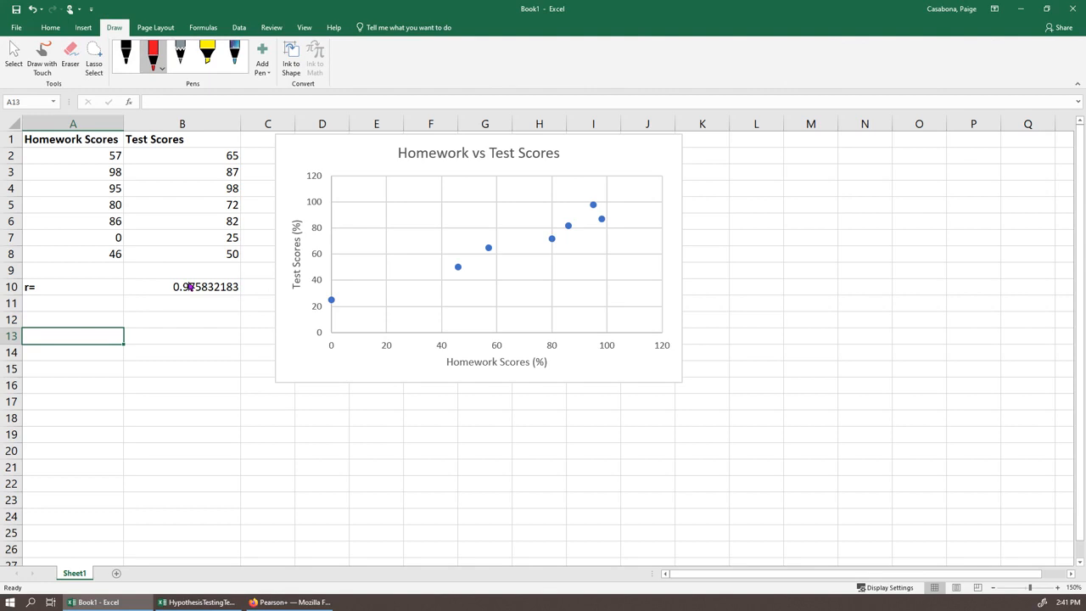
left_click_drag(169, 272, 241, 302)
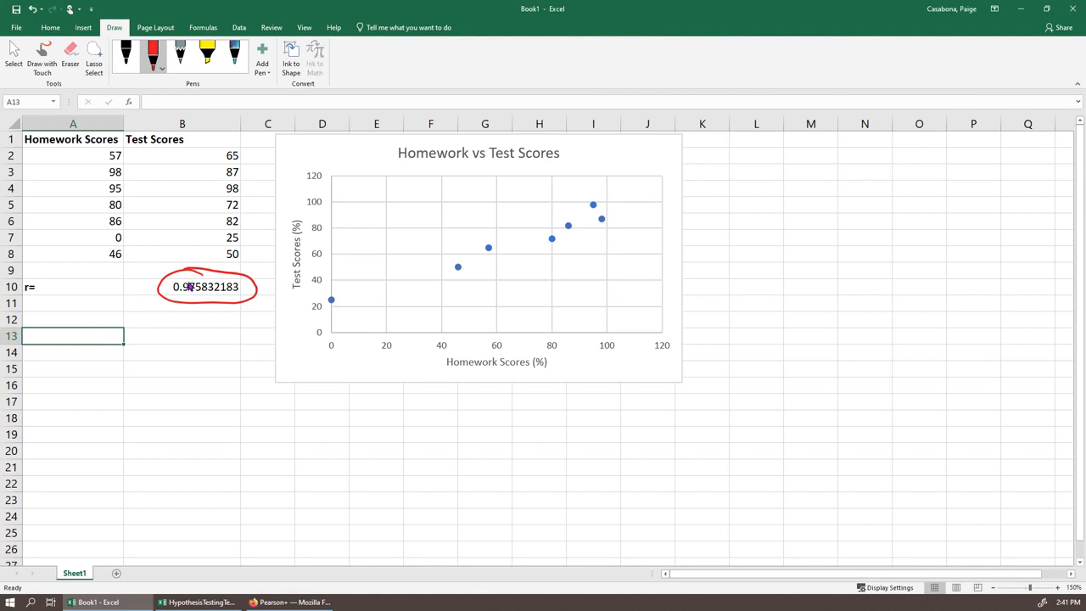
left_click_drag(320, 306, 642, 203)
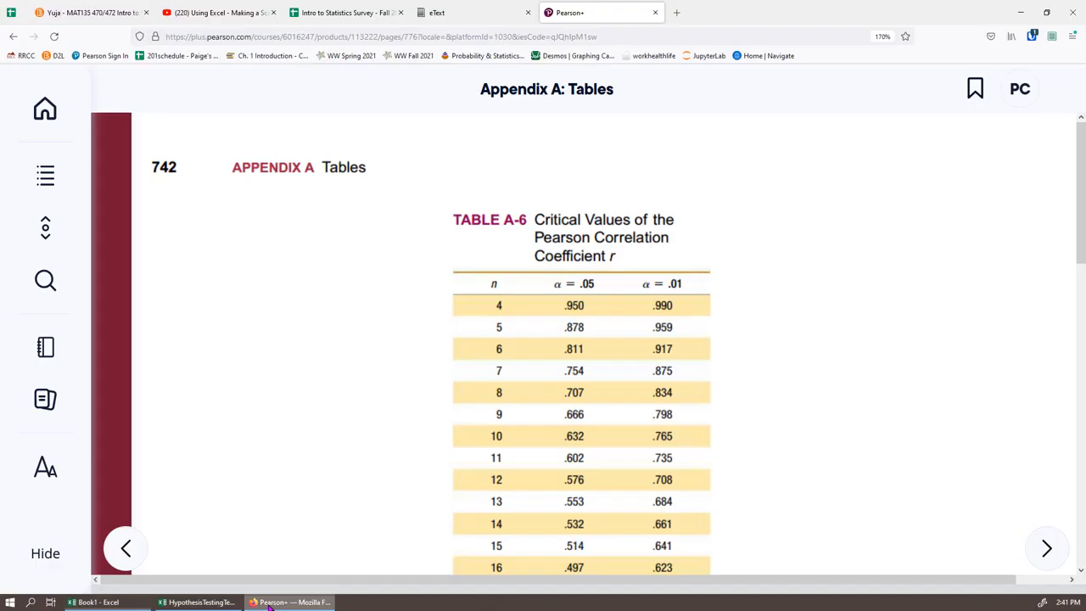
mouse_move(903, 204)
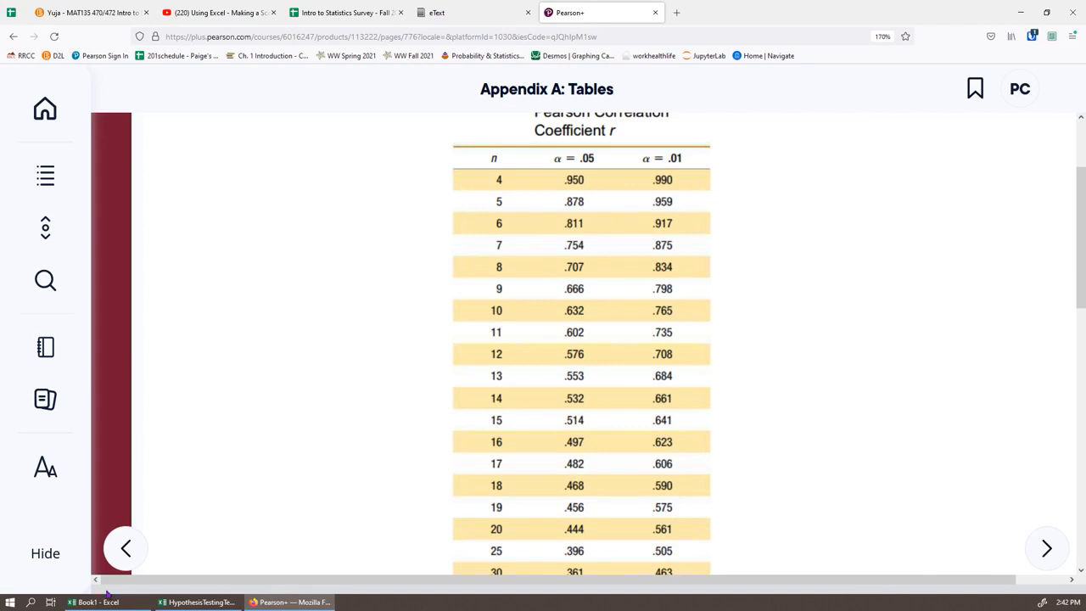
Step: Read the α = .05 critical value .754 for n = 7 from Table A-6, then return to the spreadsheet
left_click(88, 601)
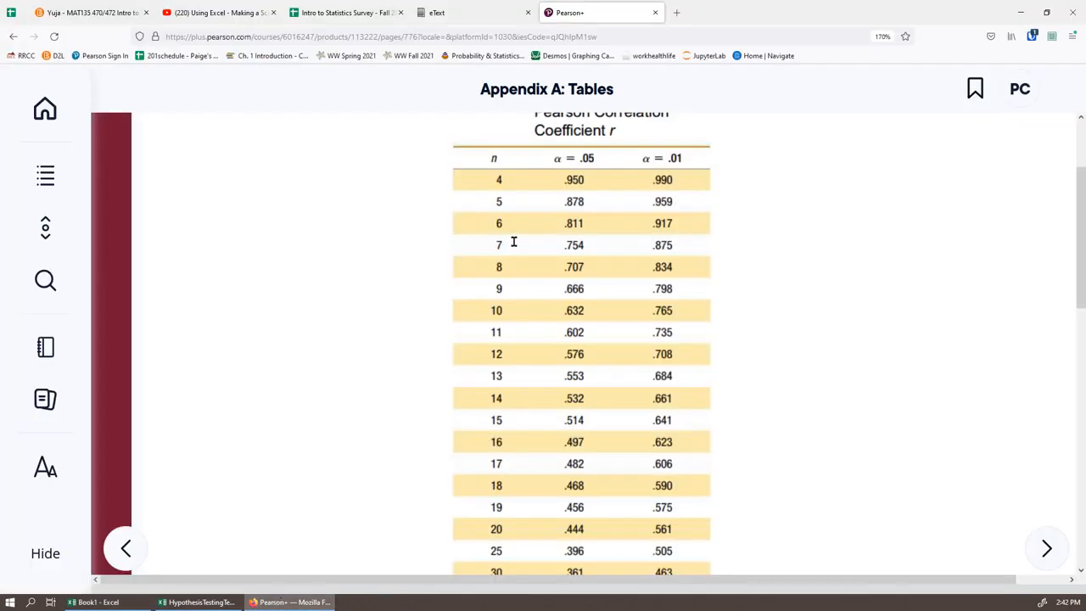
mouse_move(670, 244)
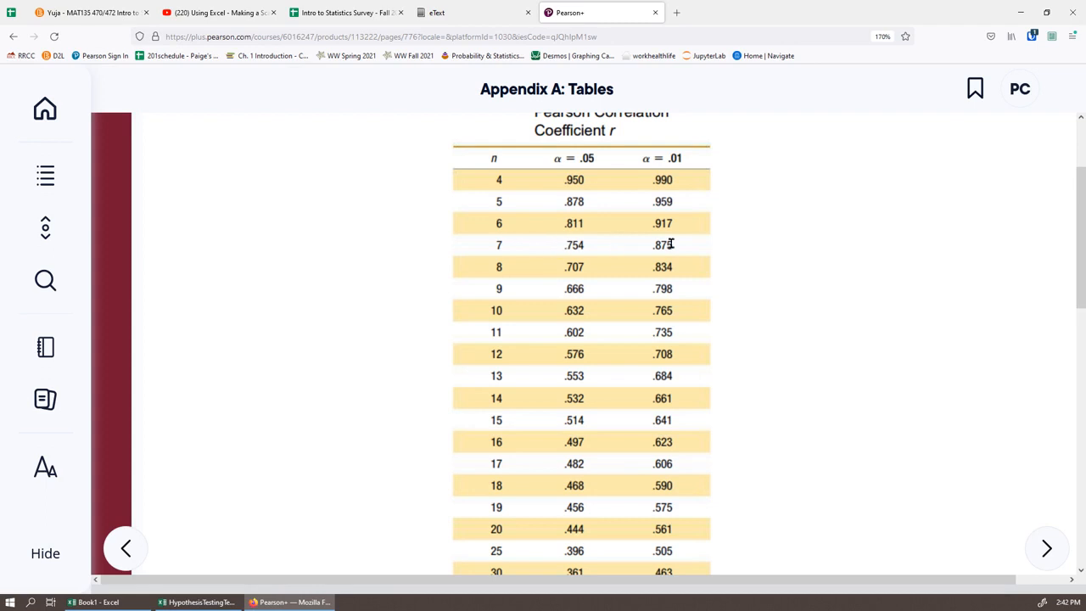
mouse_move(570, 244)
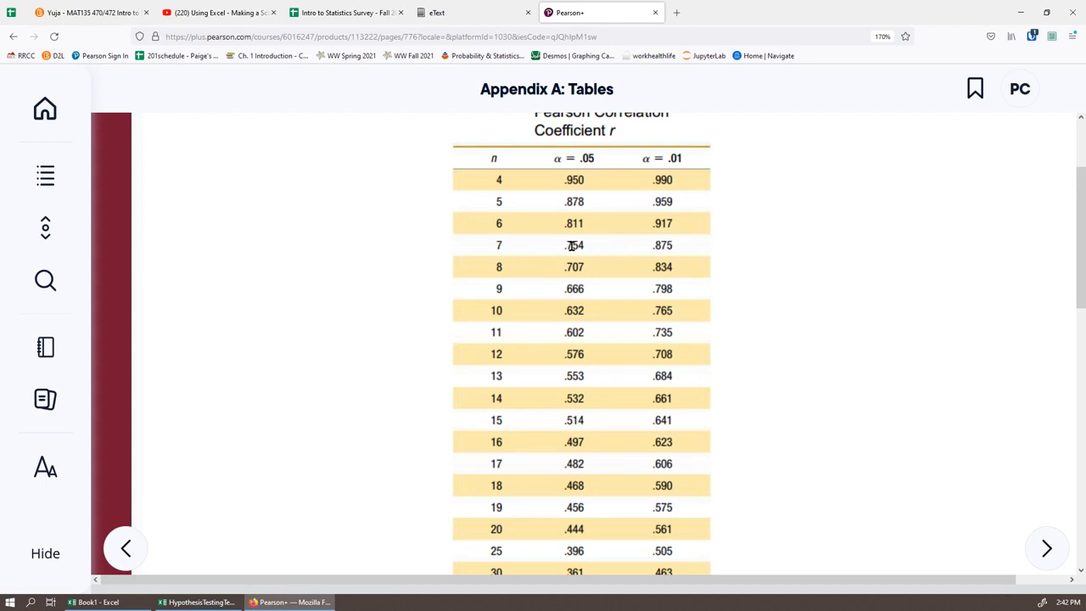
mouse_move(575, 248)
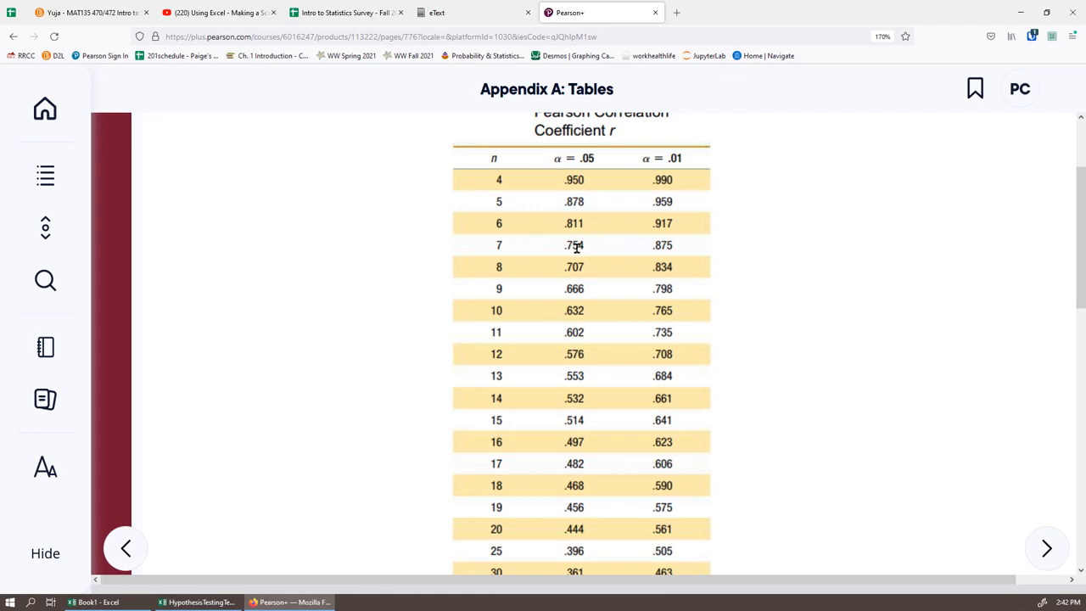
mouse_move(566, 256)
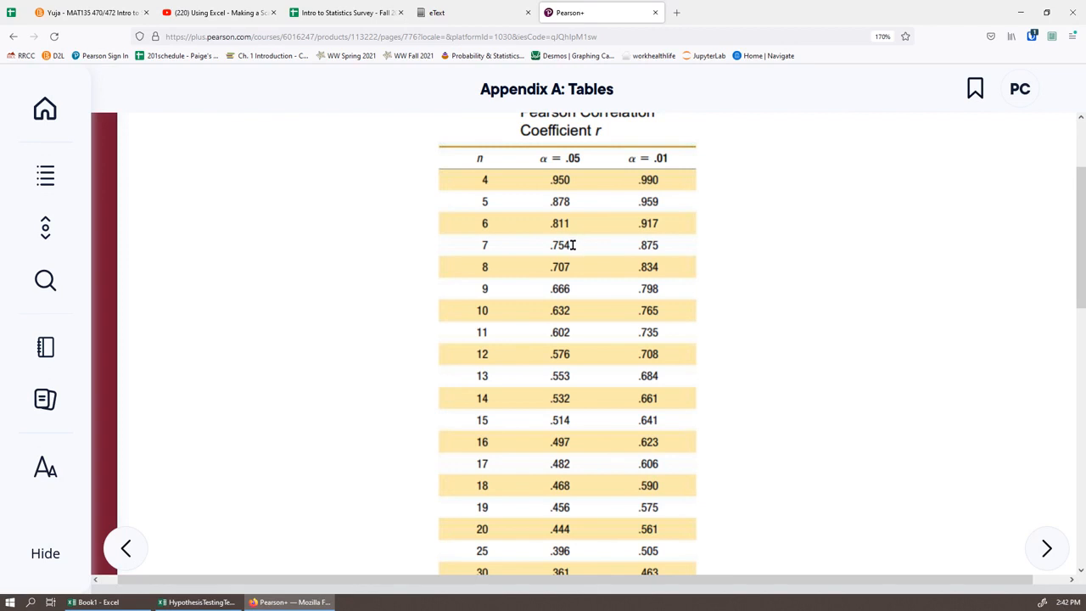
left_click(95, 601)
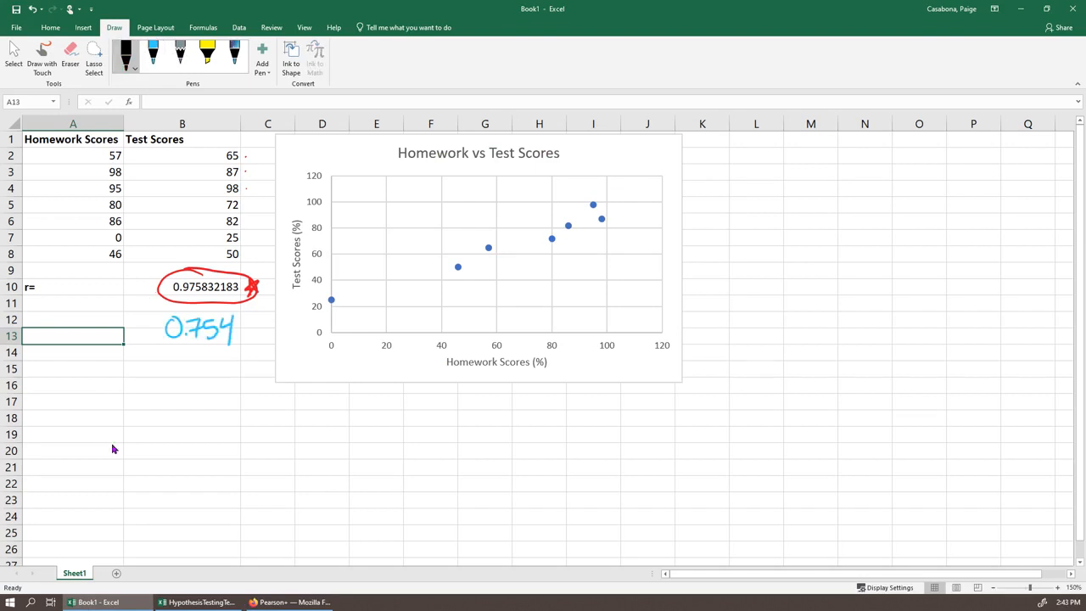
Step: Draw a number line labelled −1, 0, 1 with ±.754 marked on it
left_click_drag(78, 434, 390, 434)
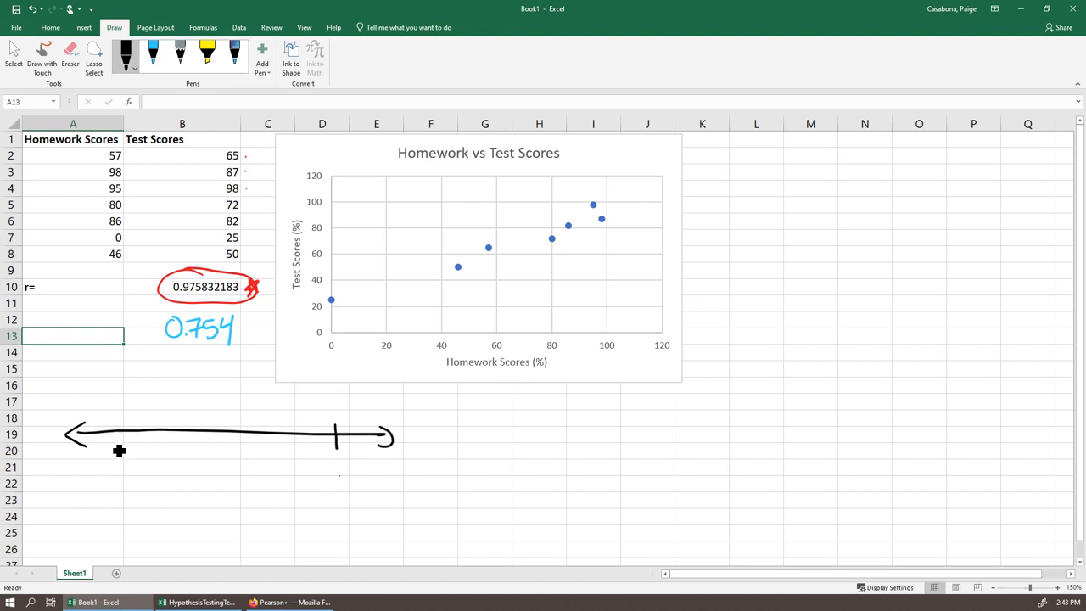
left_click_drag(118, 433, 115, 484)
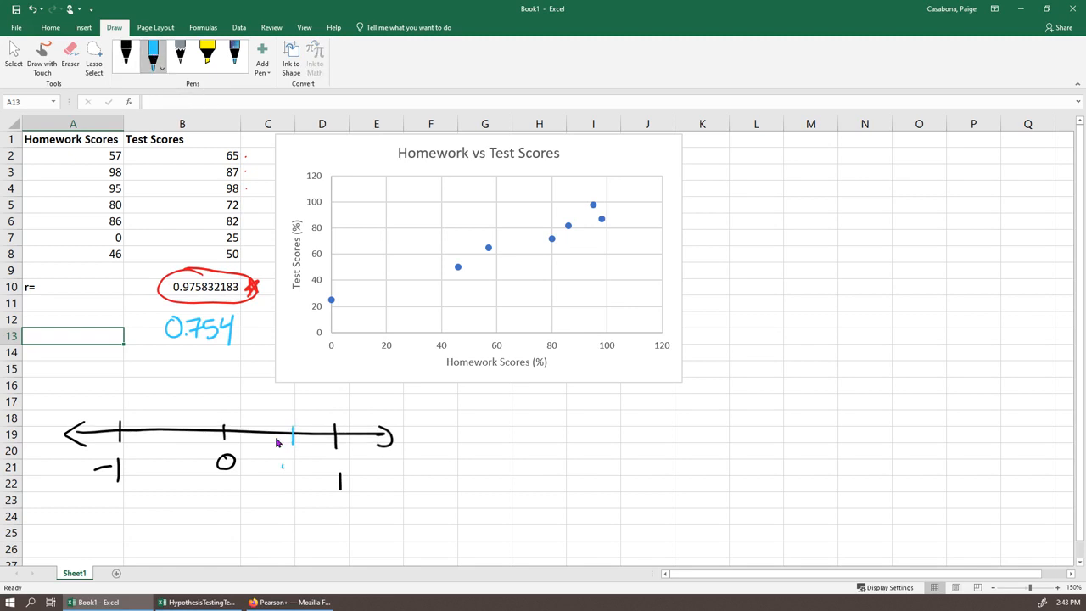
left_click_drag(280, 461, 314, 461)
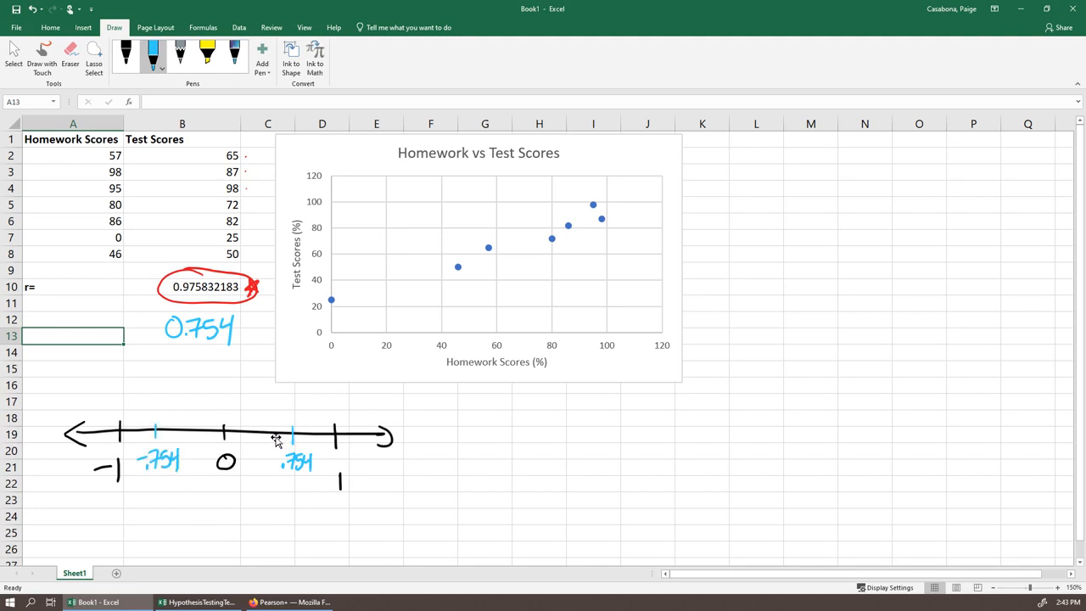
Step: Highlight the regions beyond ±.754 in yellow and label them 'correlated'
left_click(160, 65)
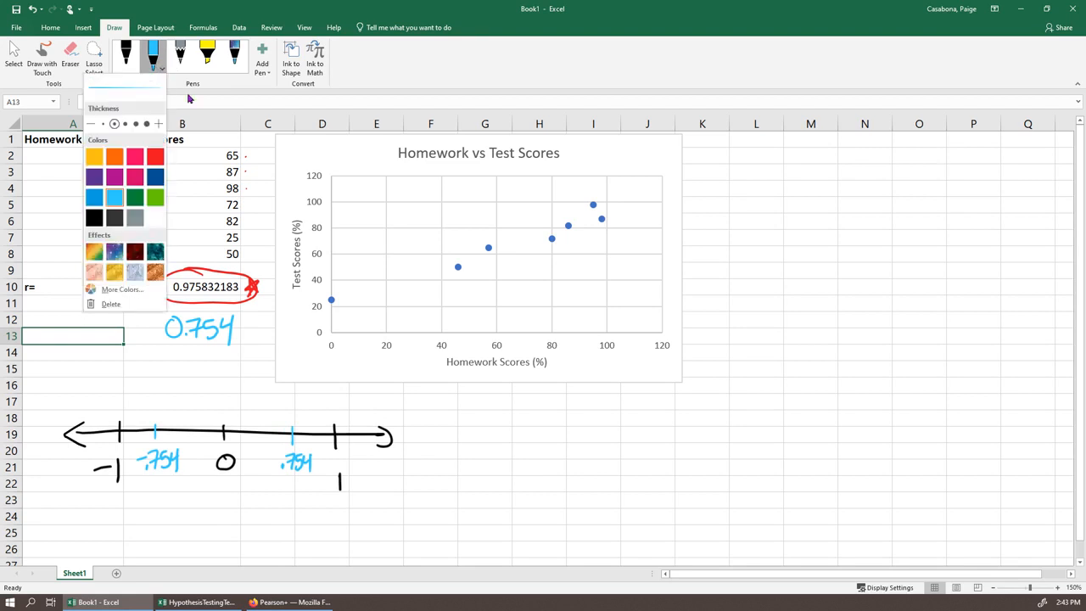
left_click(207, 54)
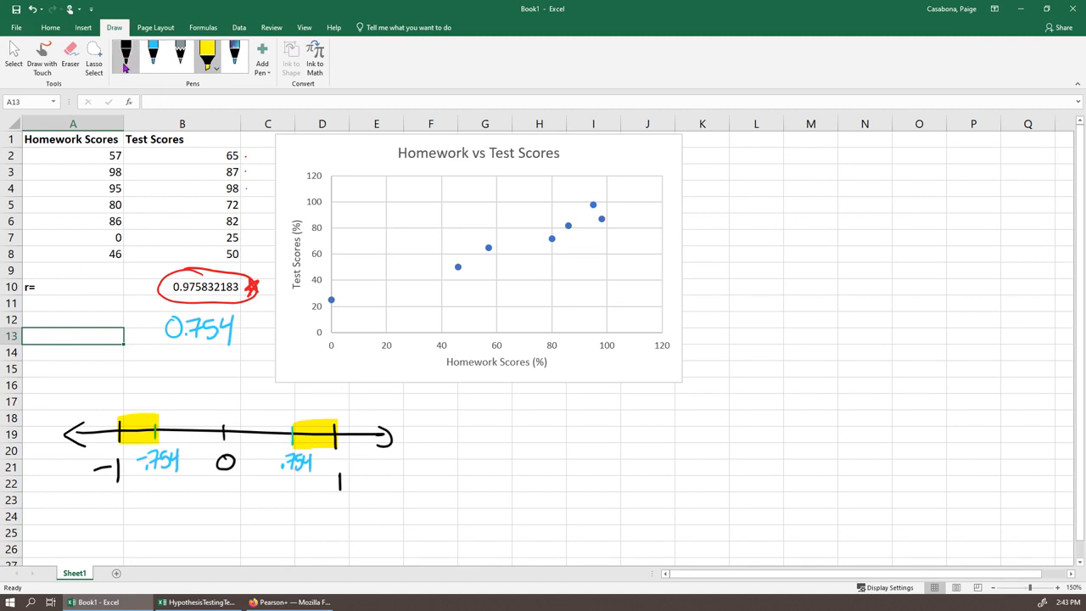
left_click_drag(323, 432, 416, 415)
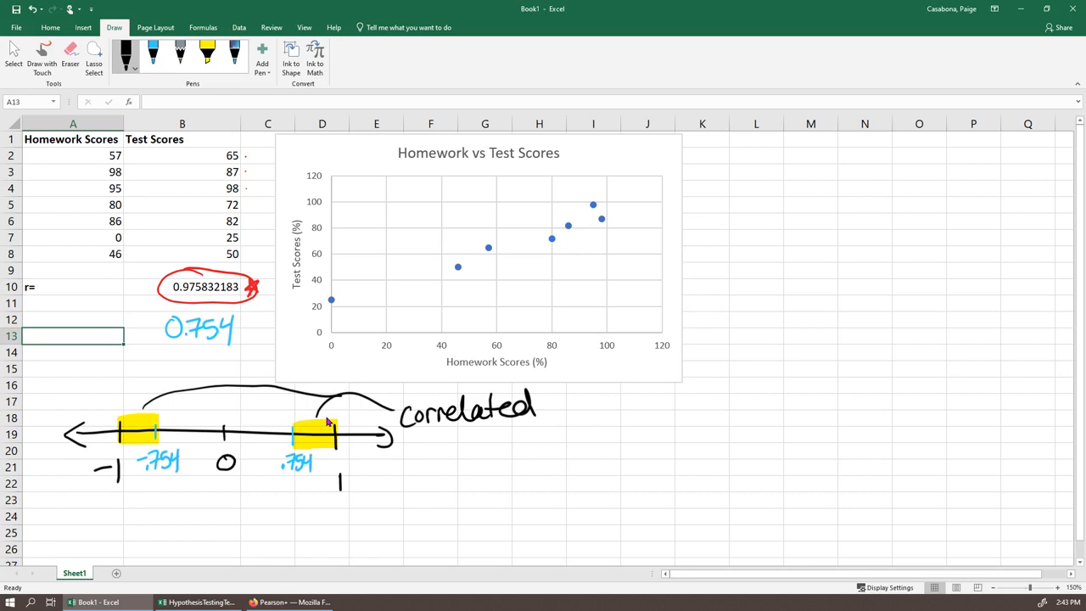
Step: Label the middle region 'not correlated' with an r=.7 example, then switch to the hypothesis-testing template
left_click_drag(158, 488, 292, 489)
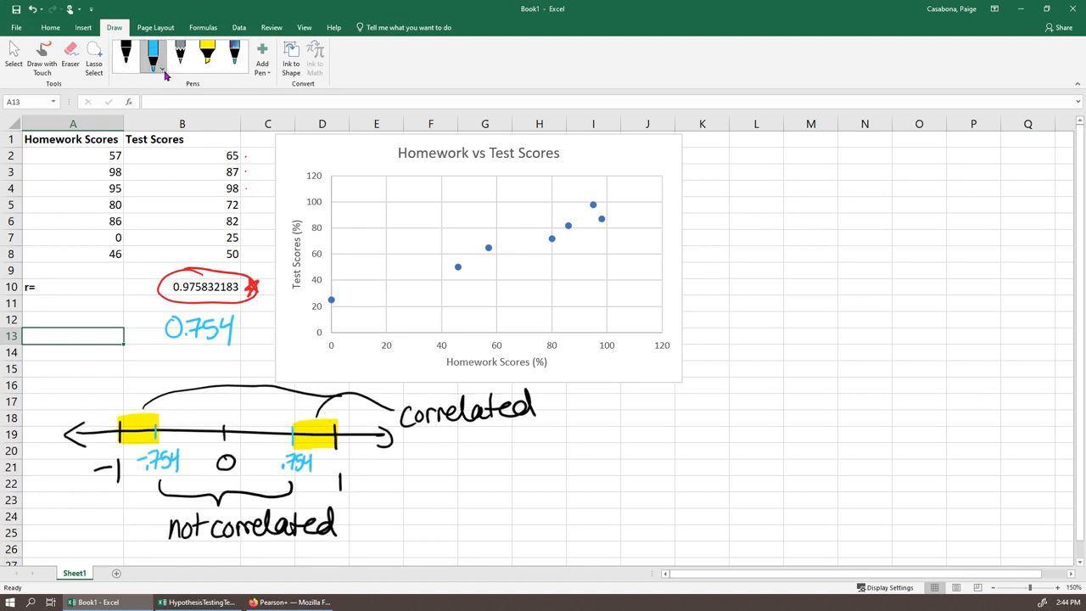
left_click(161, 70)
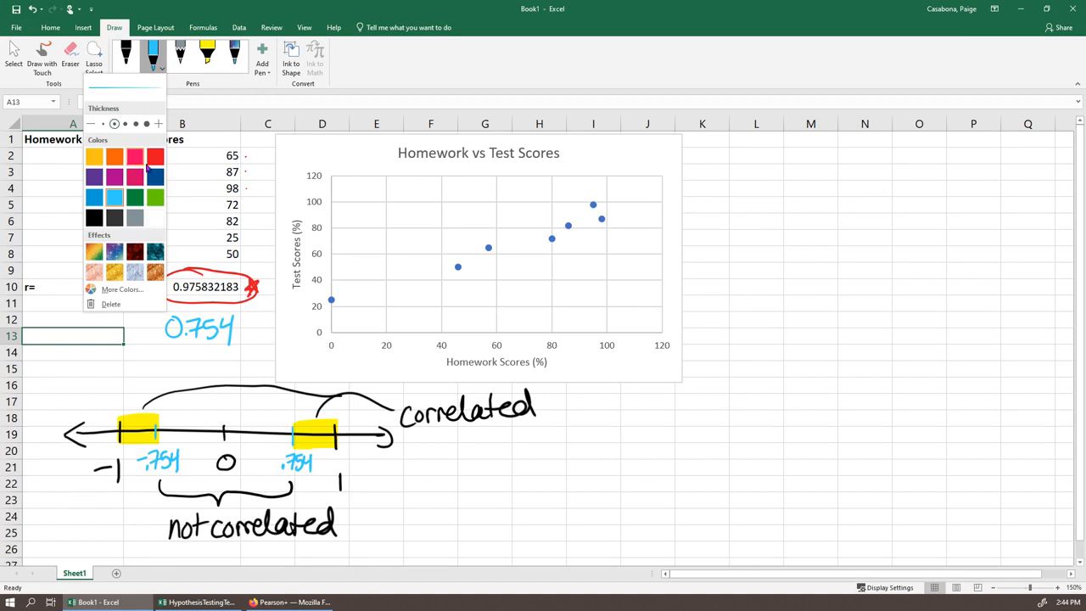
left_click(156, 156)
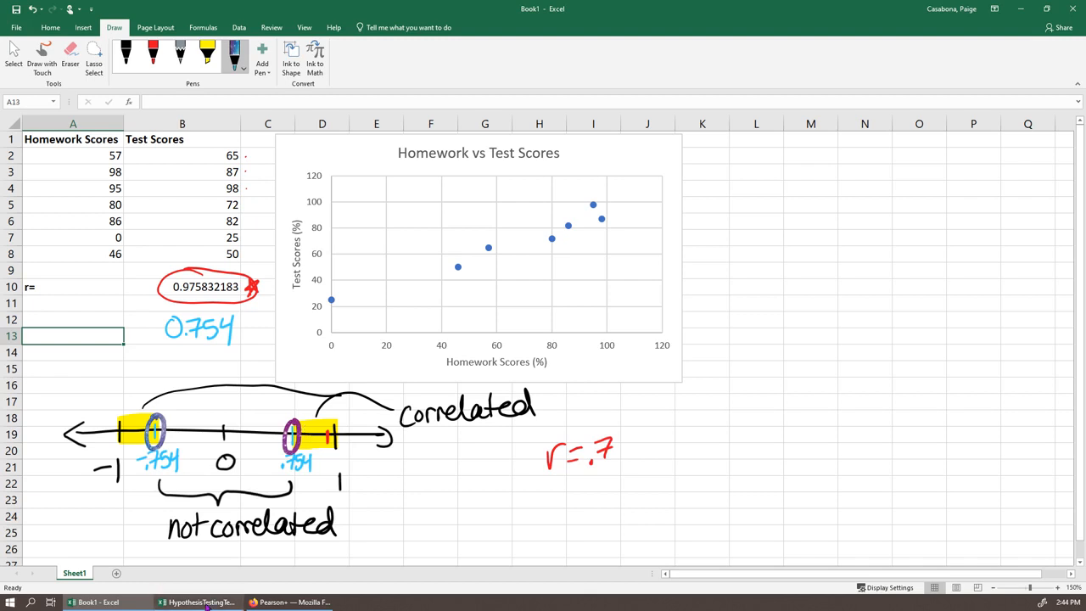
left_click(196, 600)
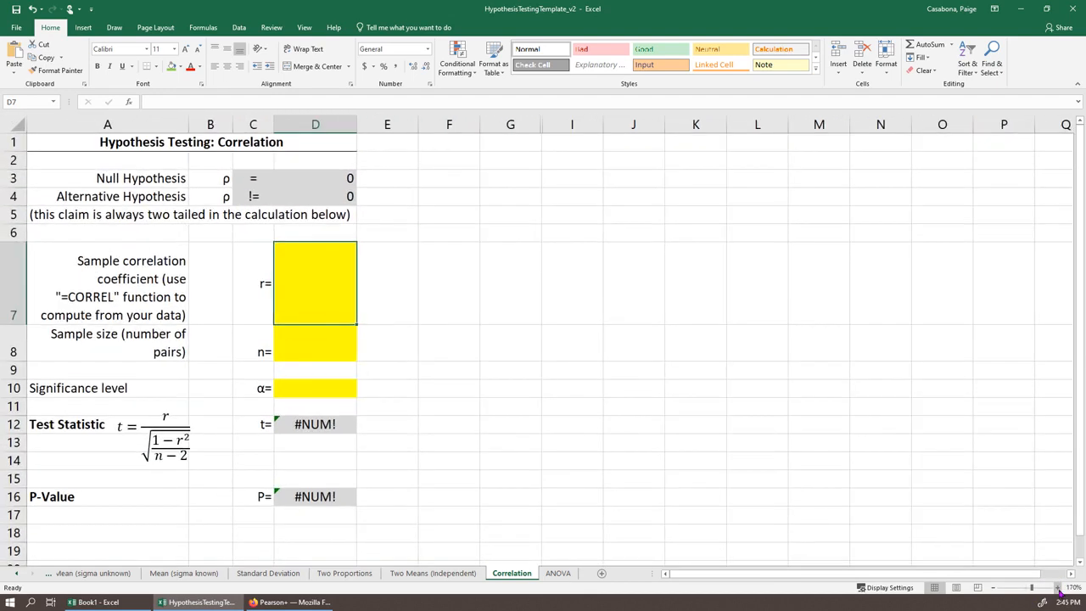
mouse_move(868, 322)
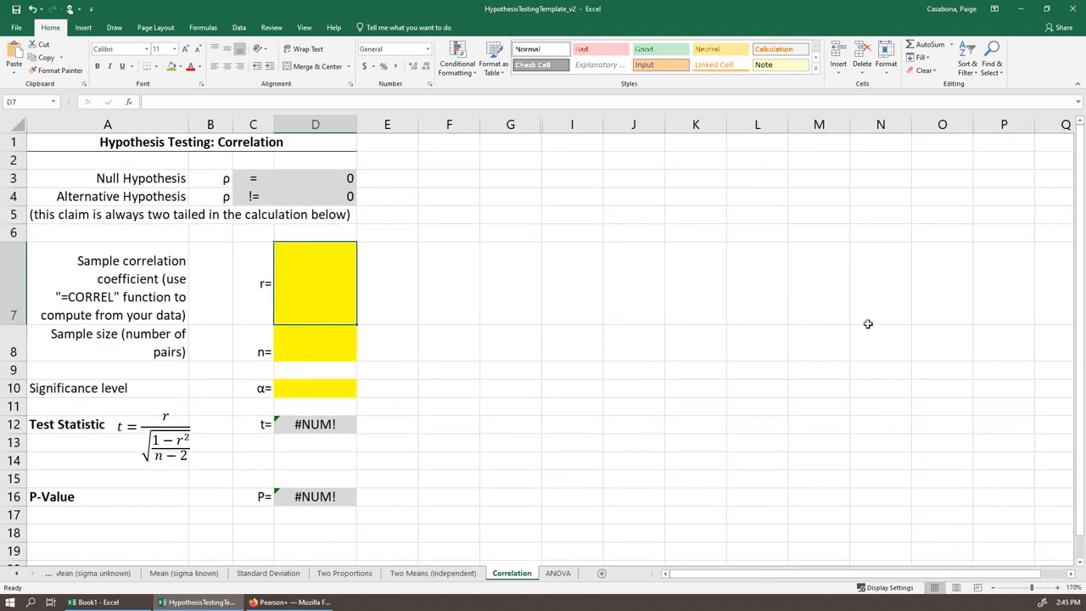
mouse_move(225, 231)
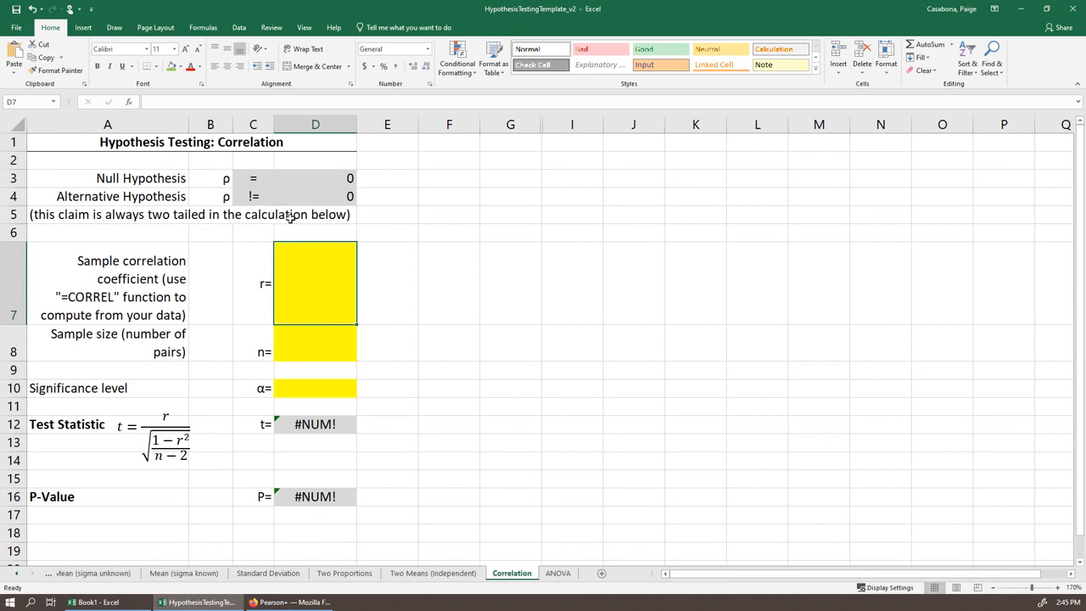
mouse_move(424, 197)
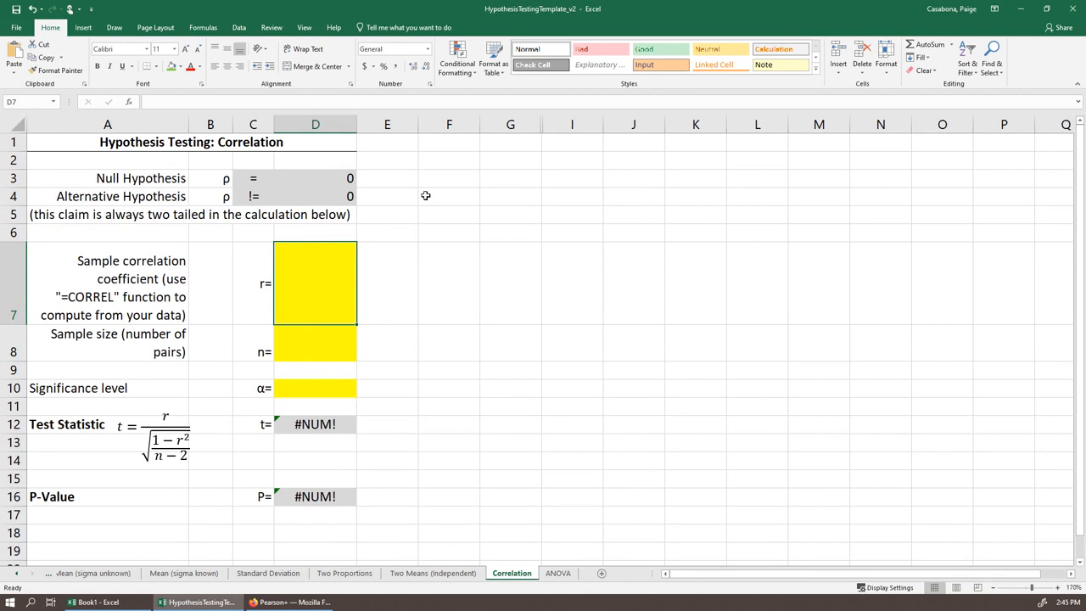
mouse_move(419, 407)
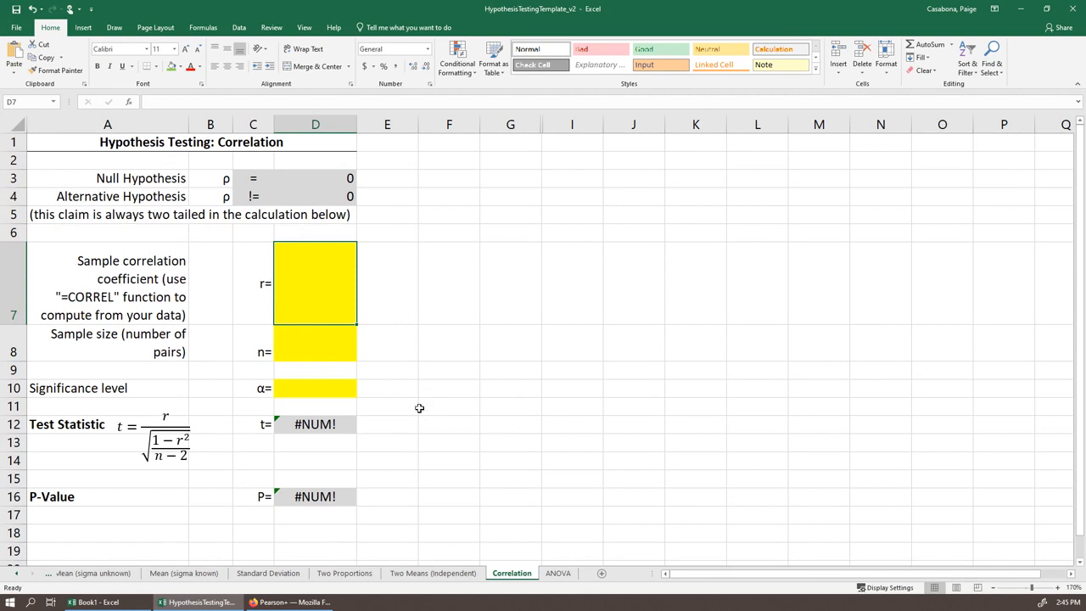
mouse_move(166, 237)
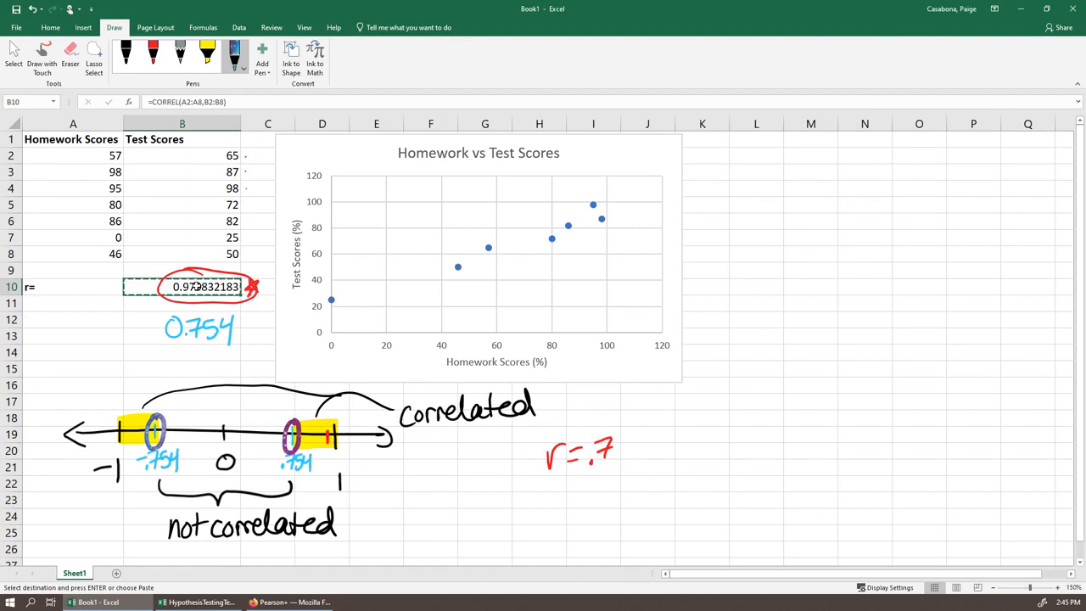
Step: Enter r 0.97583218, sample size 7 and significance 0.05, yielding p-value 0.00017215
left_click(200, 601)
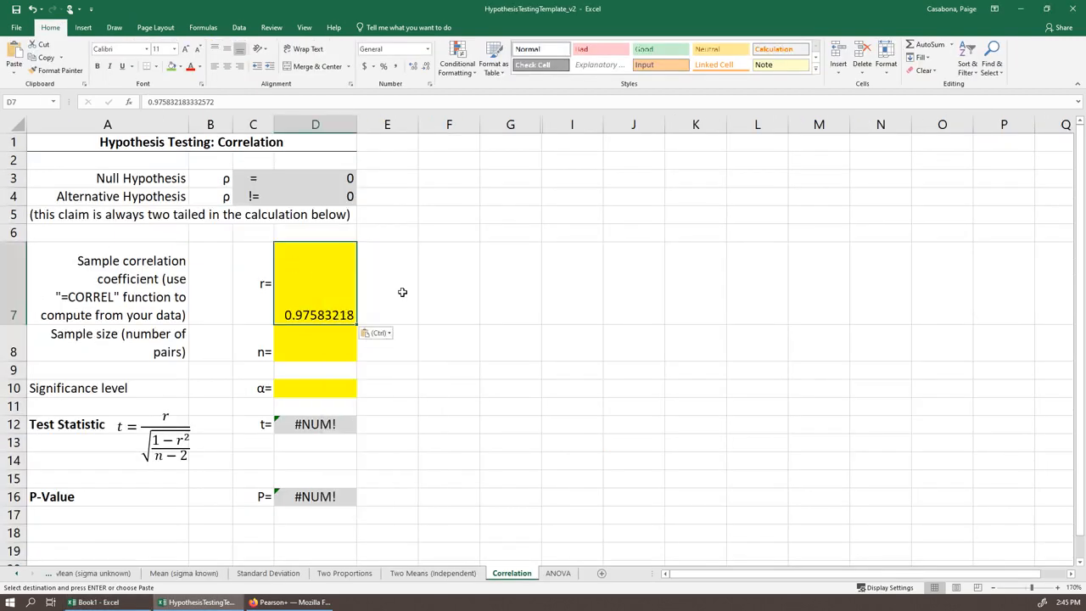
mouse_move(409, 285)
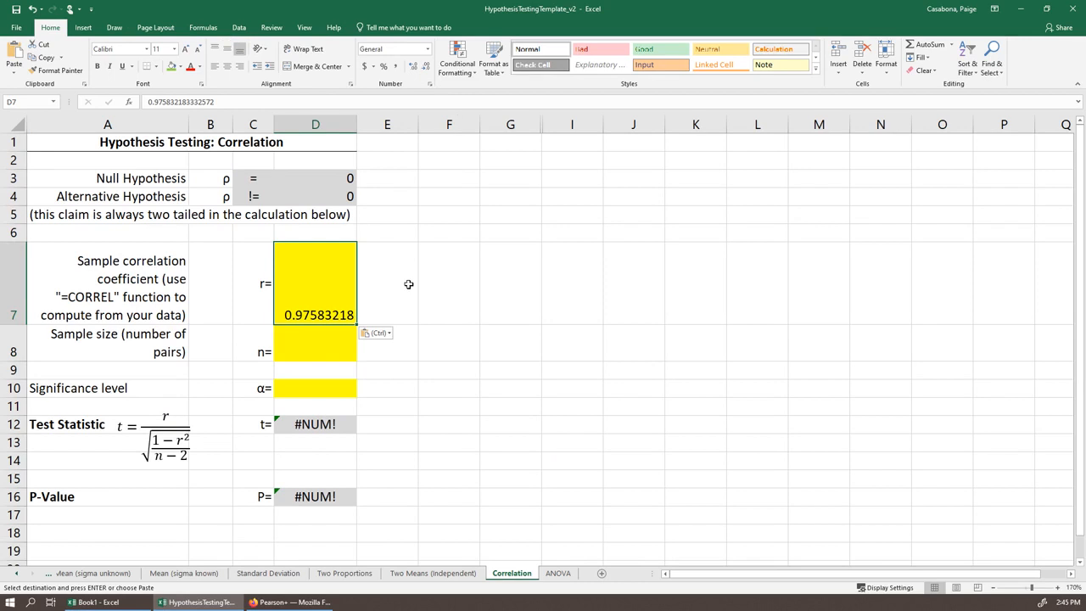
mouse_move(397, 214)
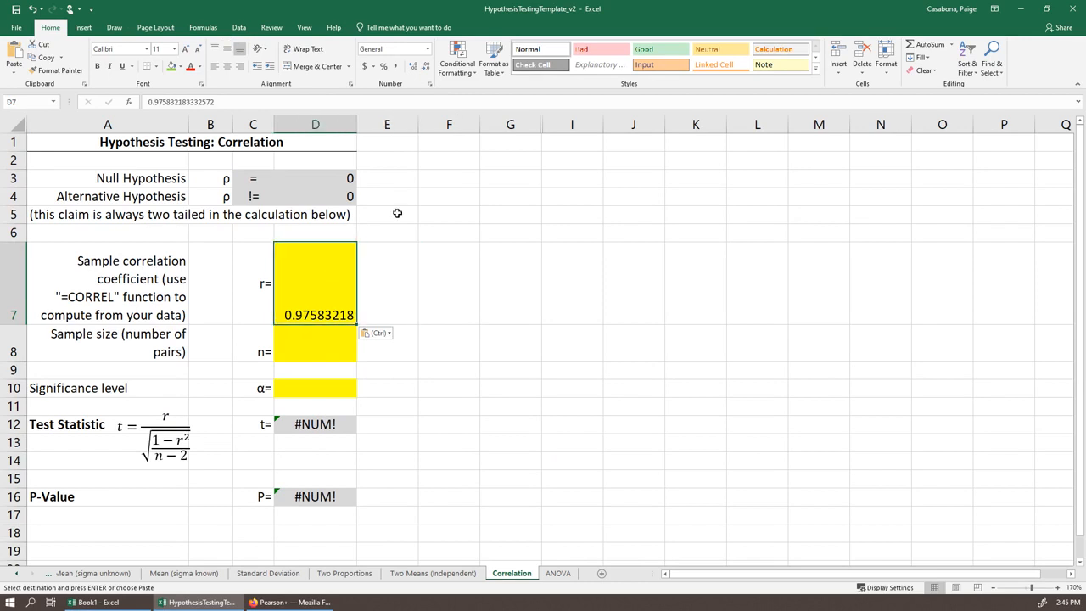
mouse_move(359, 377)
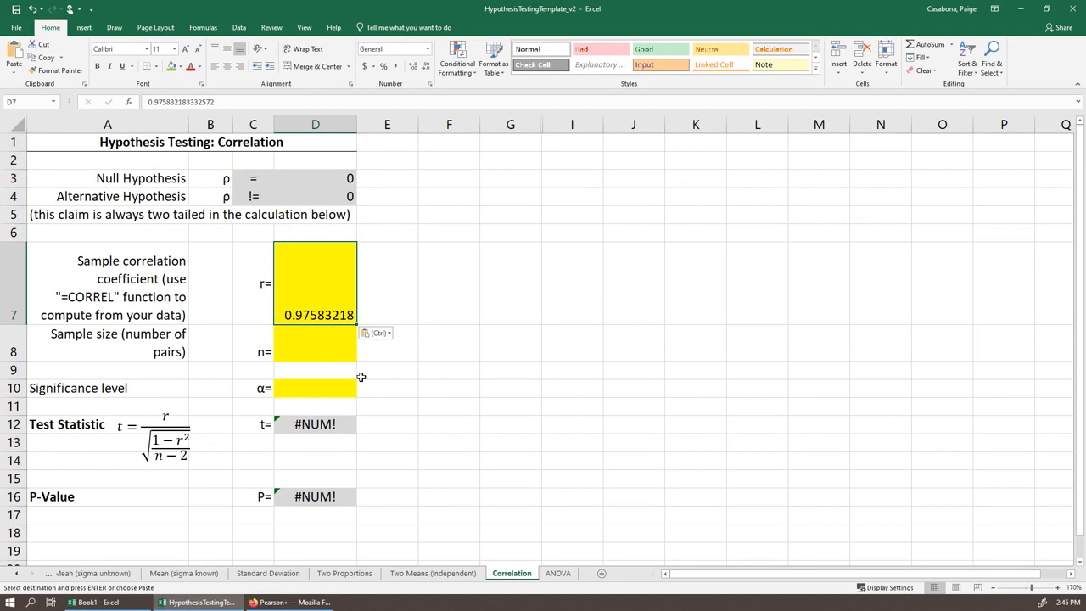
left_click(315, 351)
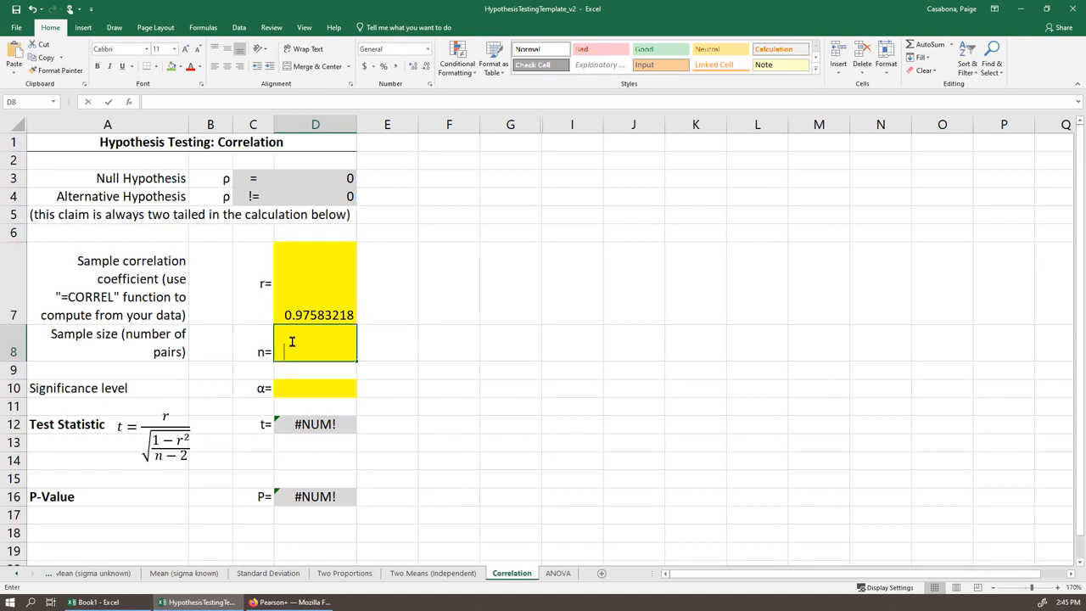
type("7")
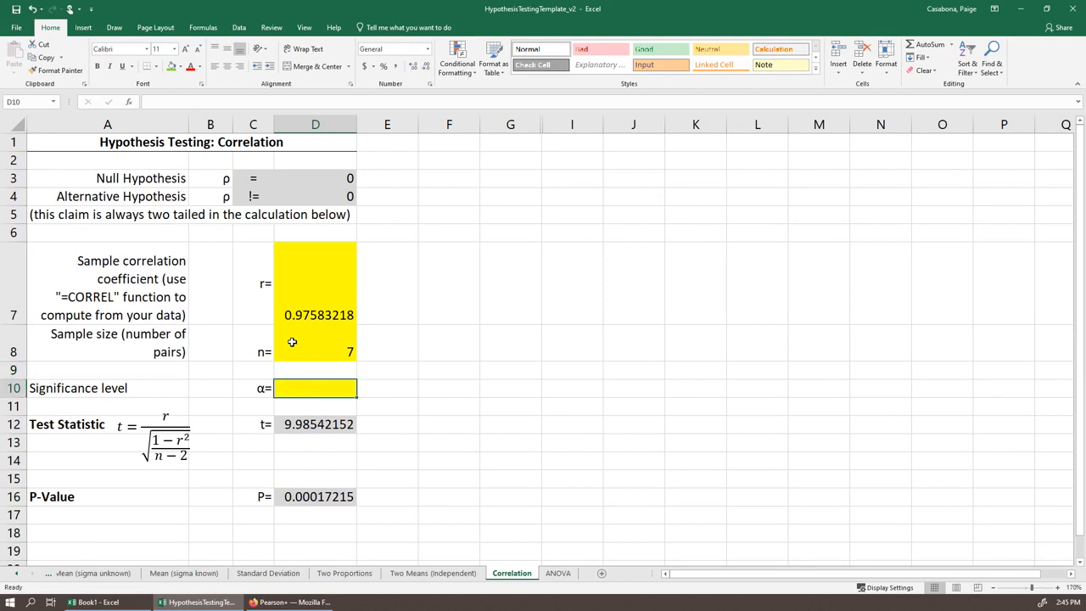
type("0.05")
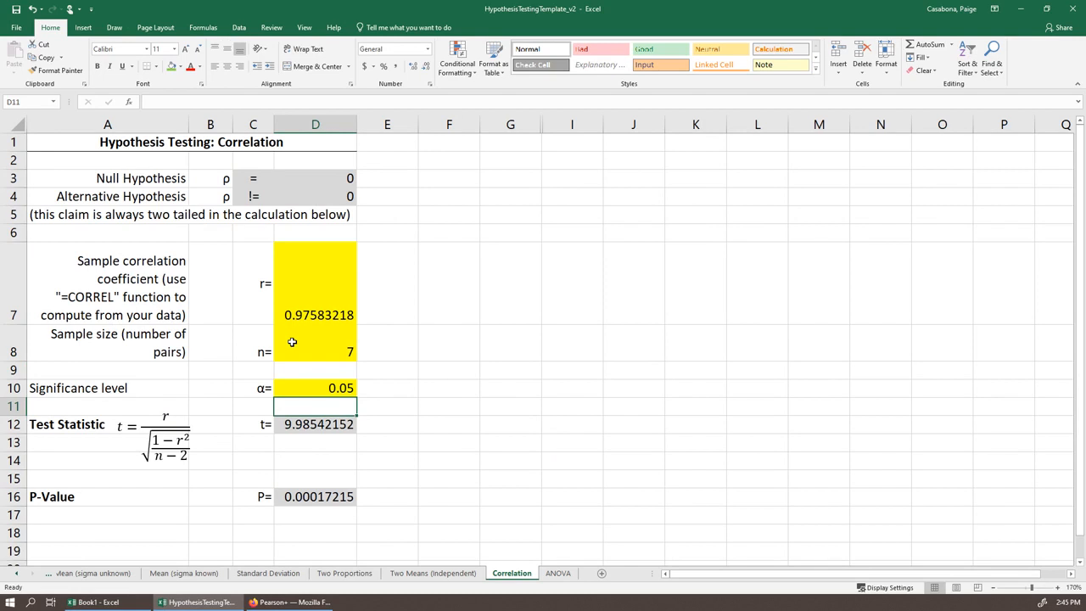
left_click(316, 495)
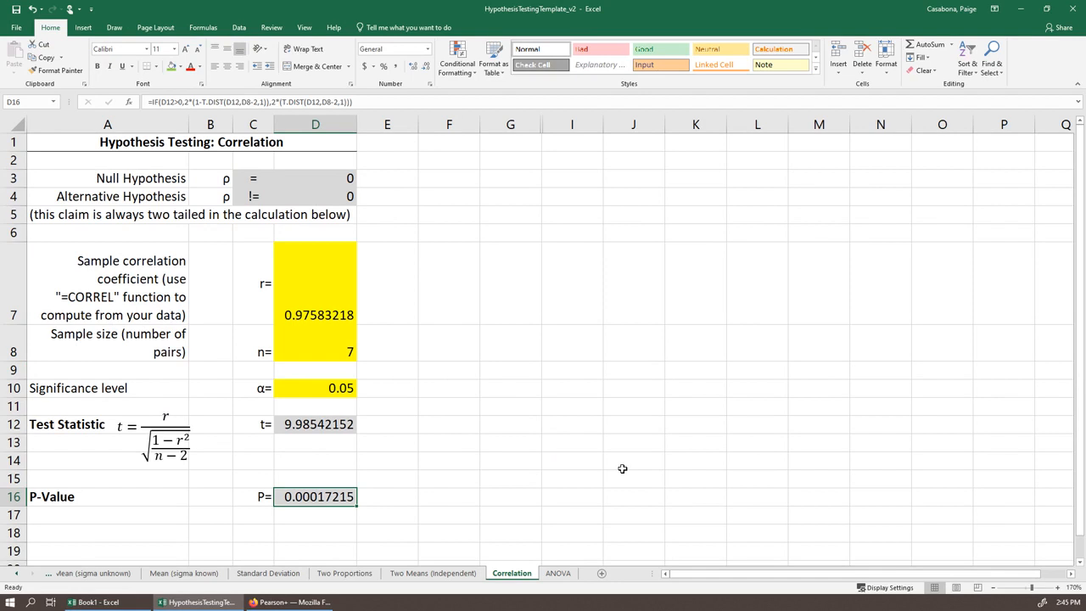
mouse_move(624, 474)
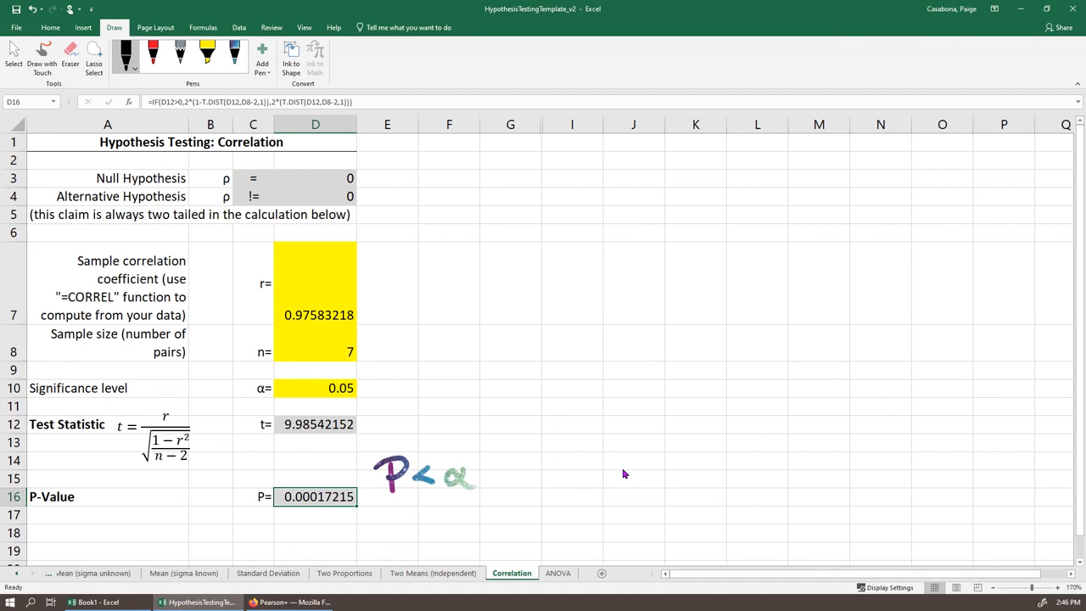
Step: Handwrite 'P < α' and 'Is sig. correlation' beside the P-value row
left_click_drag(403, 509, 444, 518)
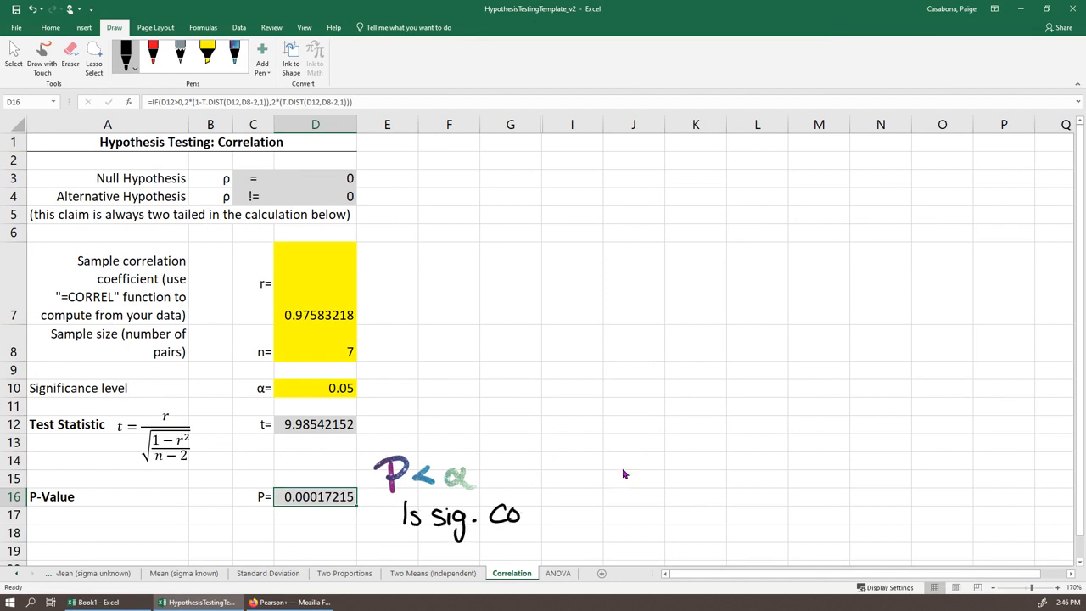
left_click_drag(523, 512, 617, 513)
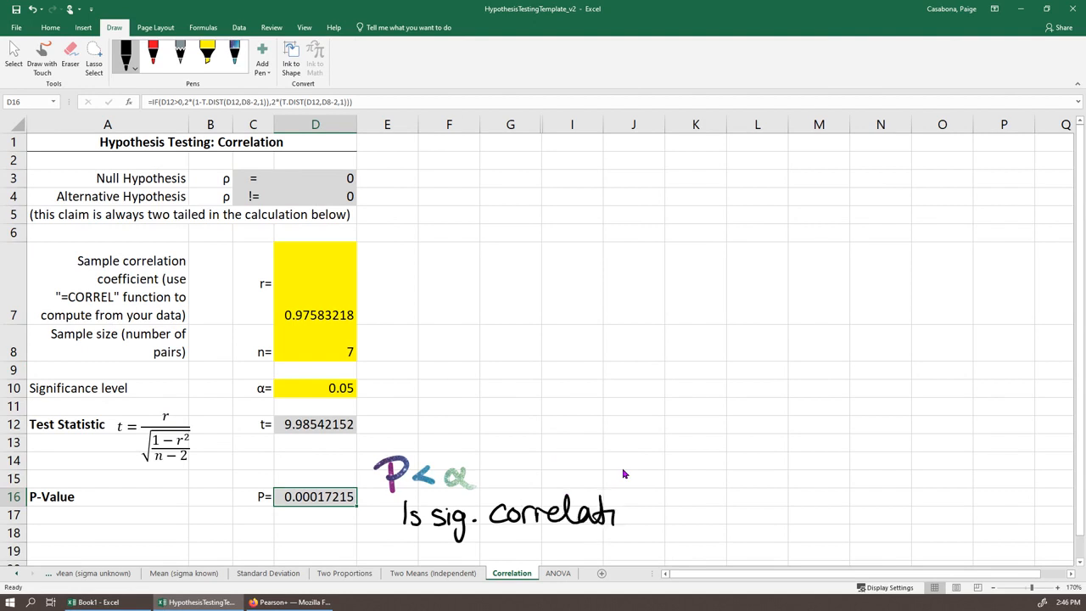